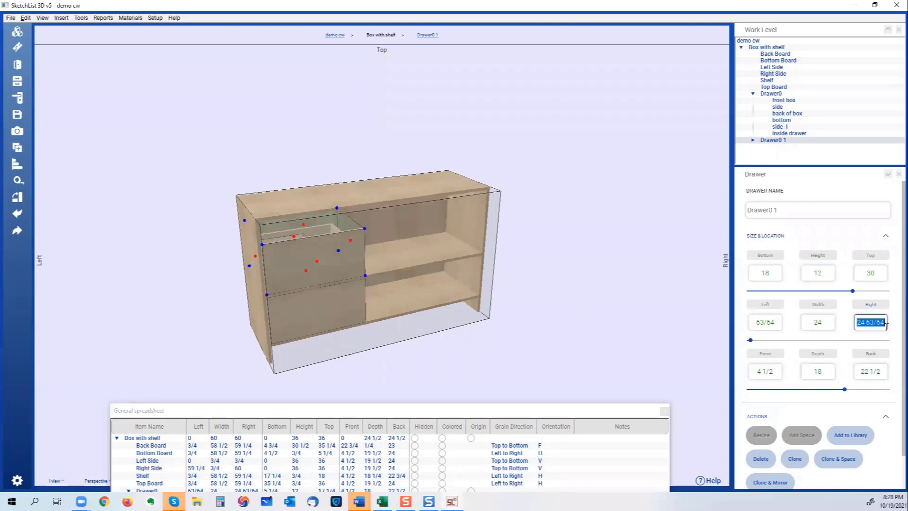
Set Drawer0 1's right edge to 59.25 so it sits at the right end of the box.
{"action": "type", "text": "59.25"}
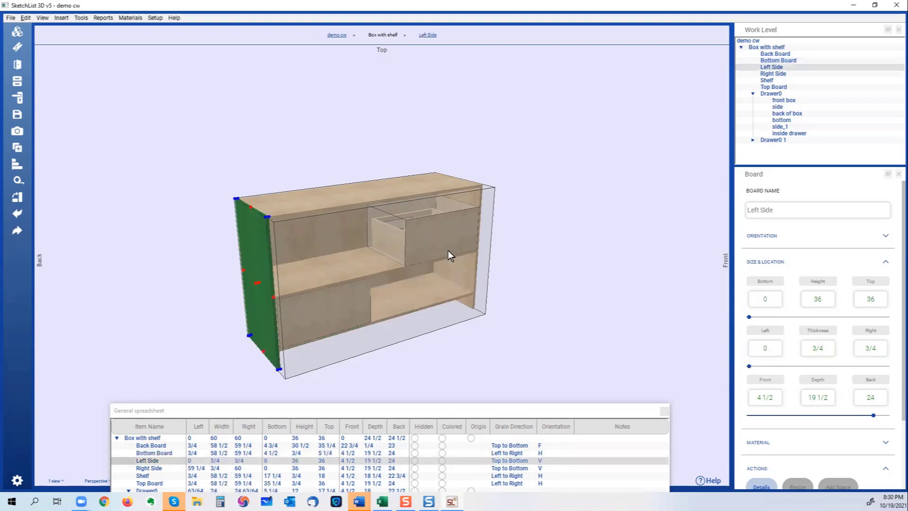
Clone the Left Side board, adding Left Side 1 to the box.
{"action": "left_click_drag", "start_coordinate": [450, 256], "coordinate": [368, 208]}
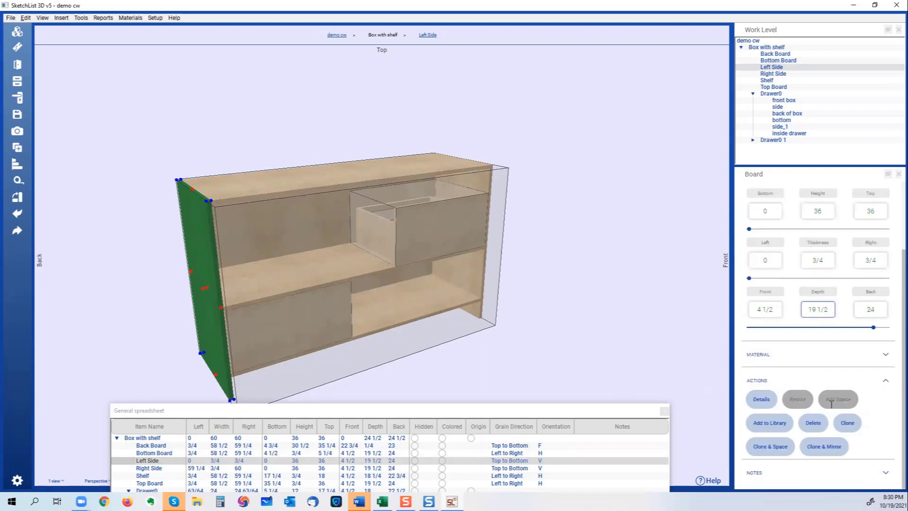
{"action": "left_click", "coordinate": [846, 423]}
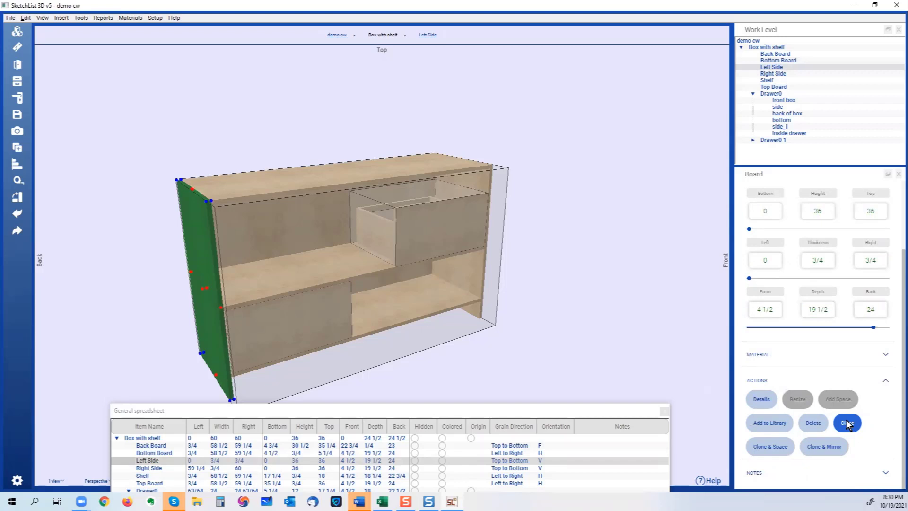
{"action": "left_click", "coordinate": [847, 422]}
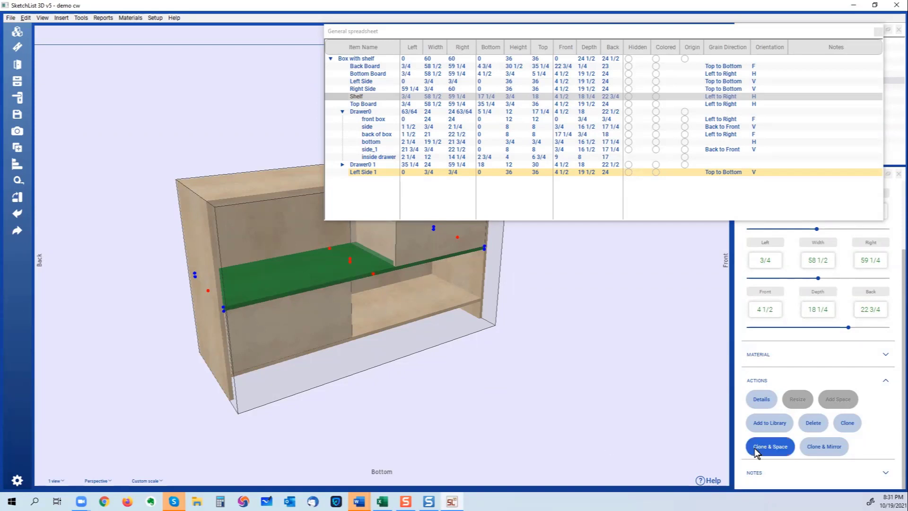
Clone & Space the Shelf from its bottom by a fixed 8 inches, creating Shelf 1.
{"action": "left_click", "coordinate": [769, 445]}
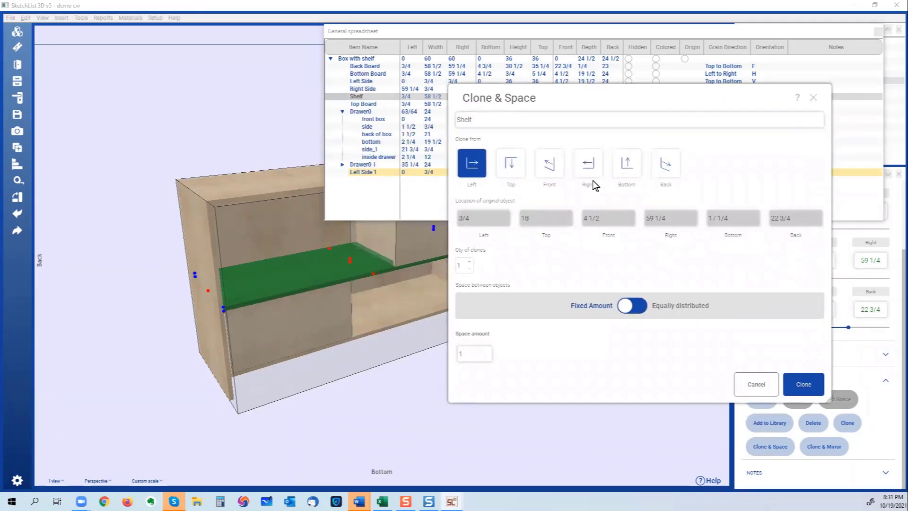
{"action": "left_click", "coordinate": [626, 162]}
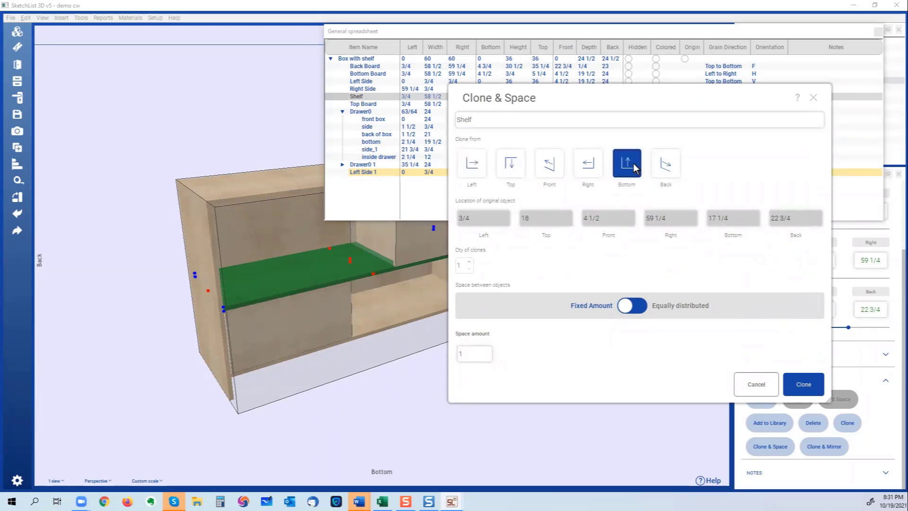
{"action": "left_click", "coordinate": [632, 306]}
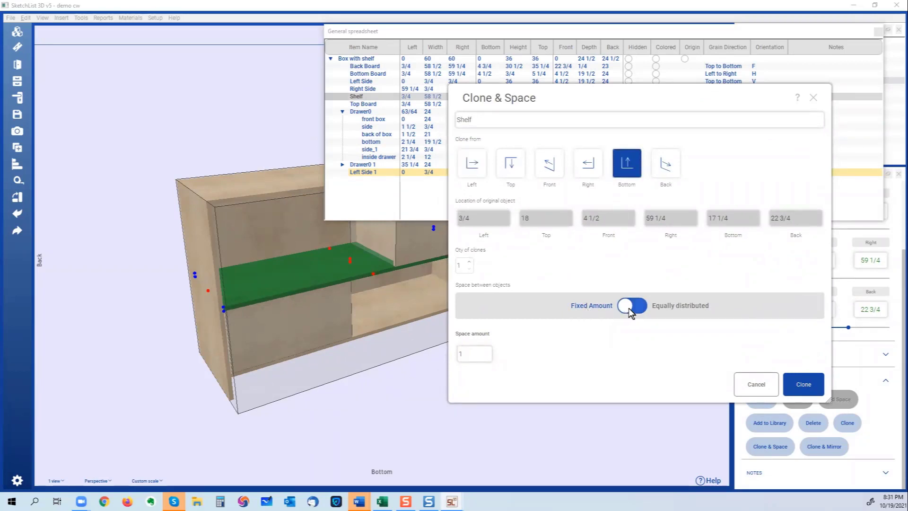
{"action": "left_click", "coordinate": [631, 305]}
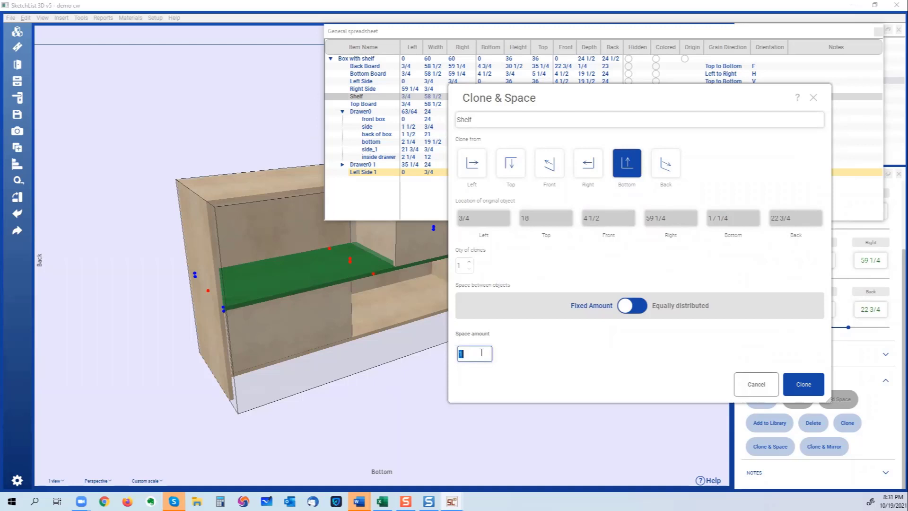
{"action": "type", "text": "8"}
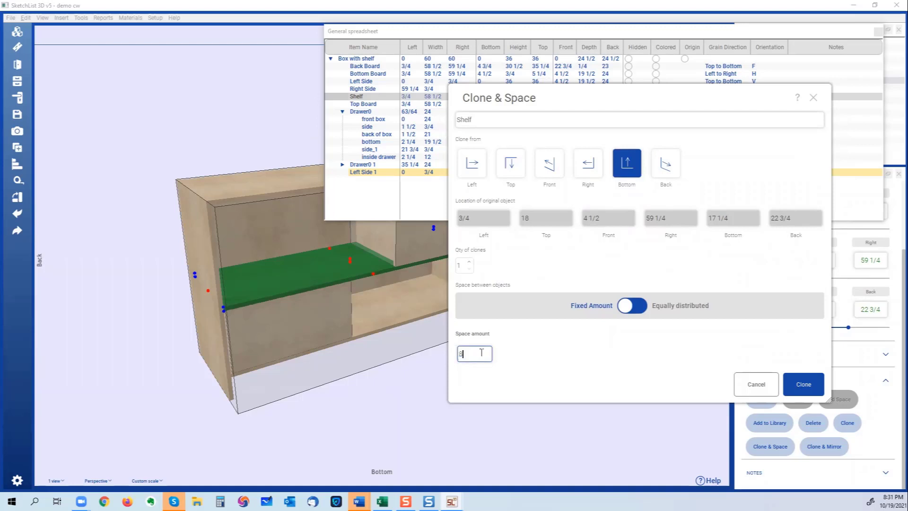
{"action": "left_click", "coordinate": [803, 384]}
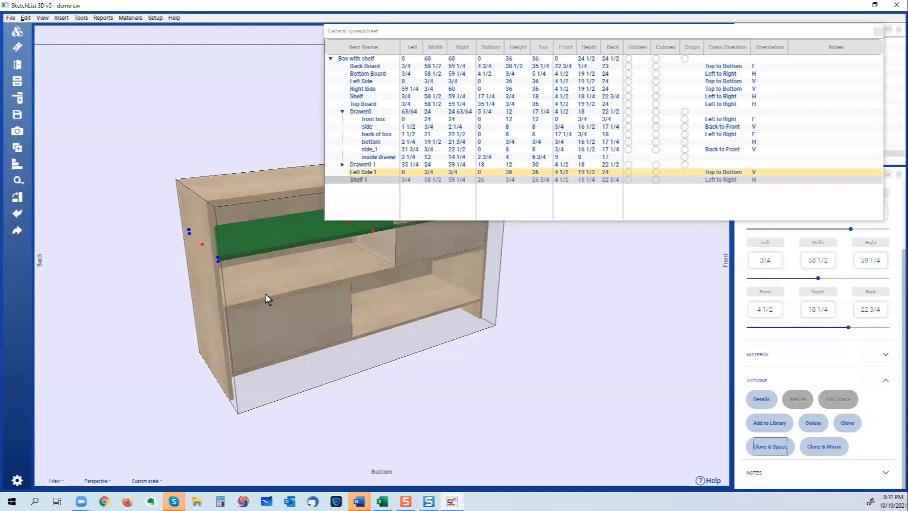
{"action": "mouse_move", "coordinate": [266, 256]}
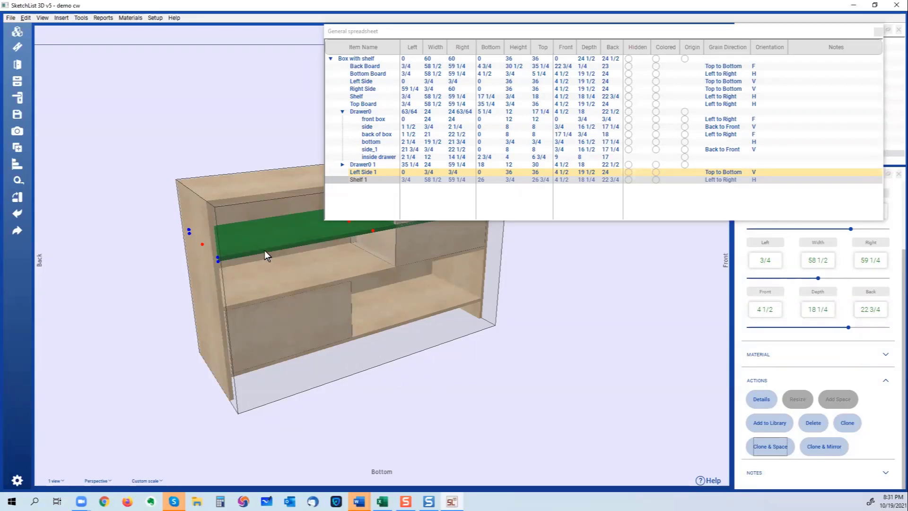
{"action": "mouse_move", "coordinate": [272, 249]}
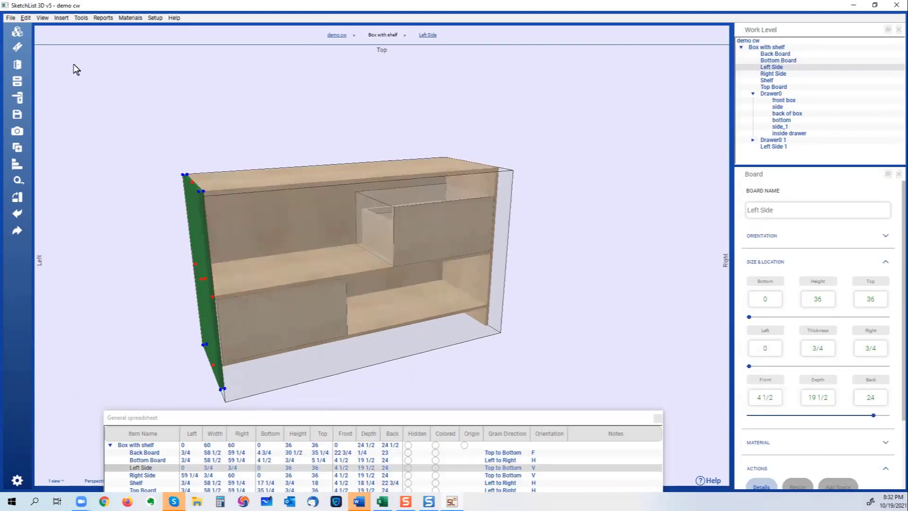
Add a new board named test, 12 by 12 by .75 thick, with grain direction set.
{"action": "left_click", "coordinate": [17, 48]}
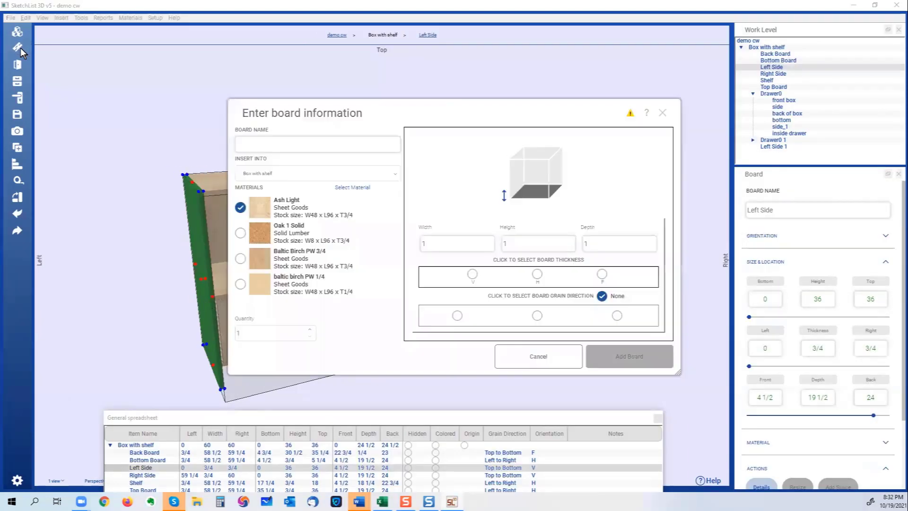
{"action": "type", "text": "te"}
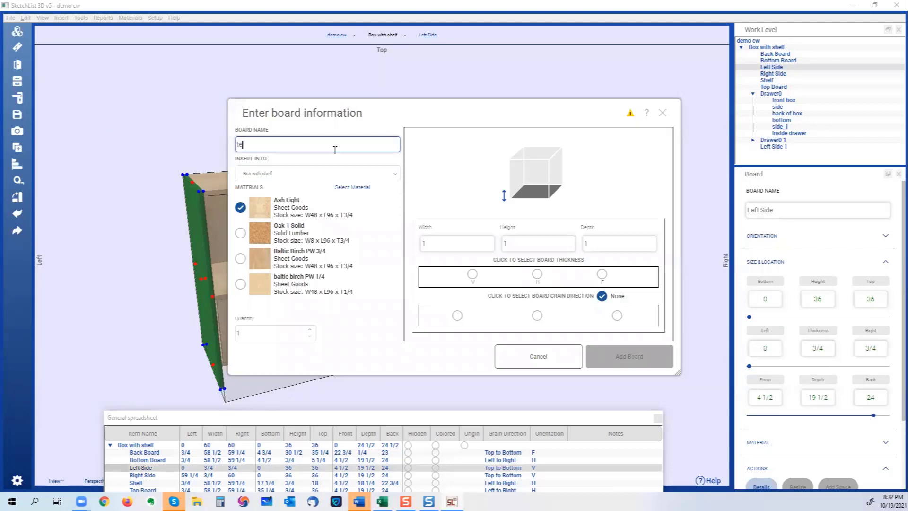
{"action": "left_click", "coordinate": [456, 243]}
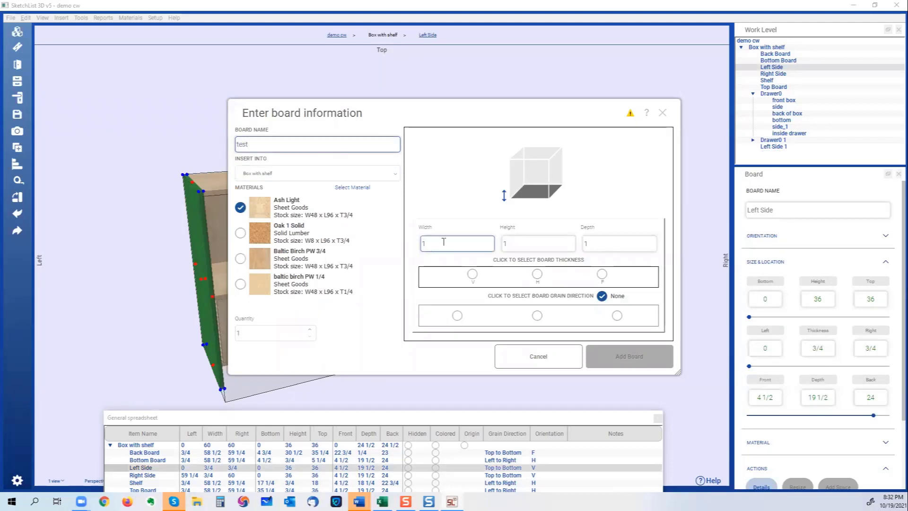
{"action": "left_click", "coordinate": [537, 243]}
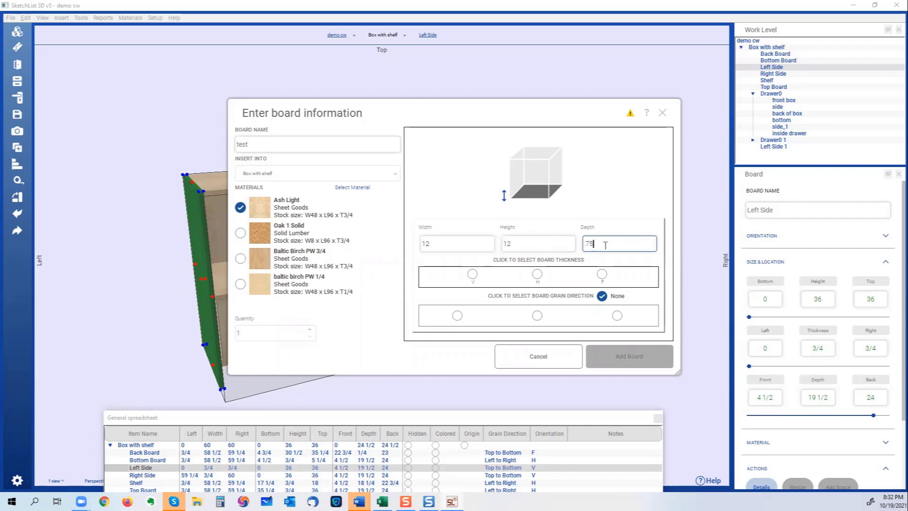
{"action": "left_click", "coordinate": [602, 274]}
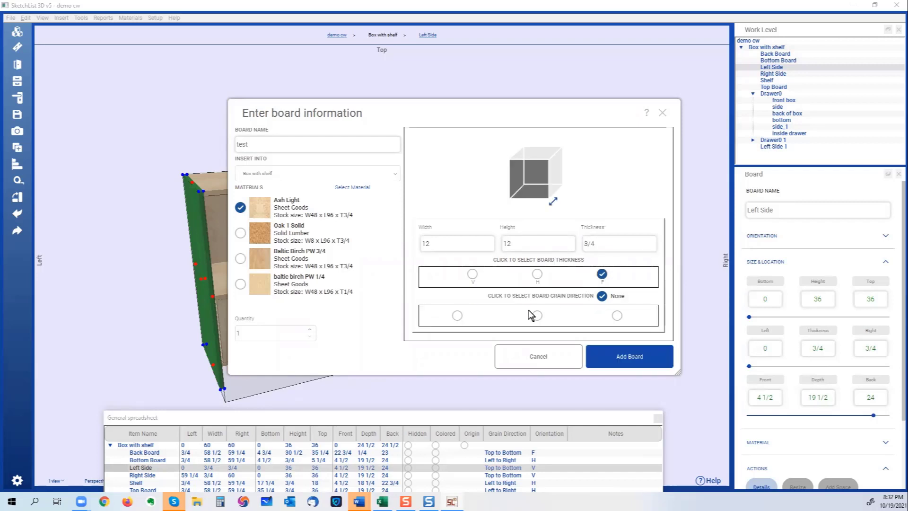
{"action": "left_click", "coordinate": [536, 314]}
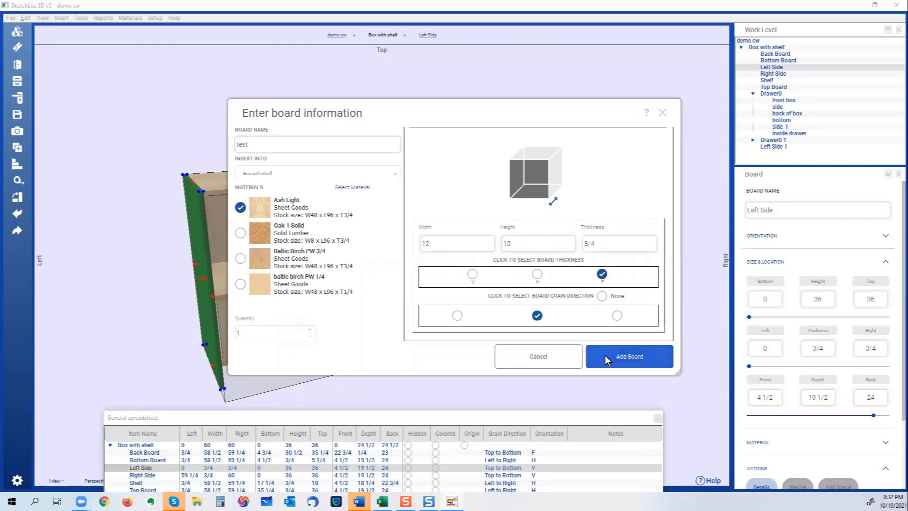
{"action": "left_click", "coordinate": [629, 356]}
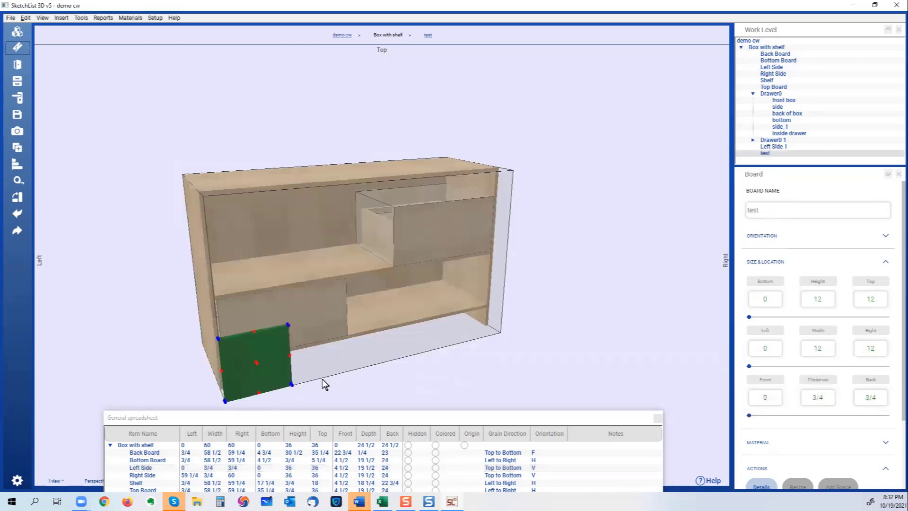
{"action": "mouse_move", "coordinate": [740, 329]}
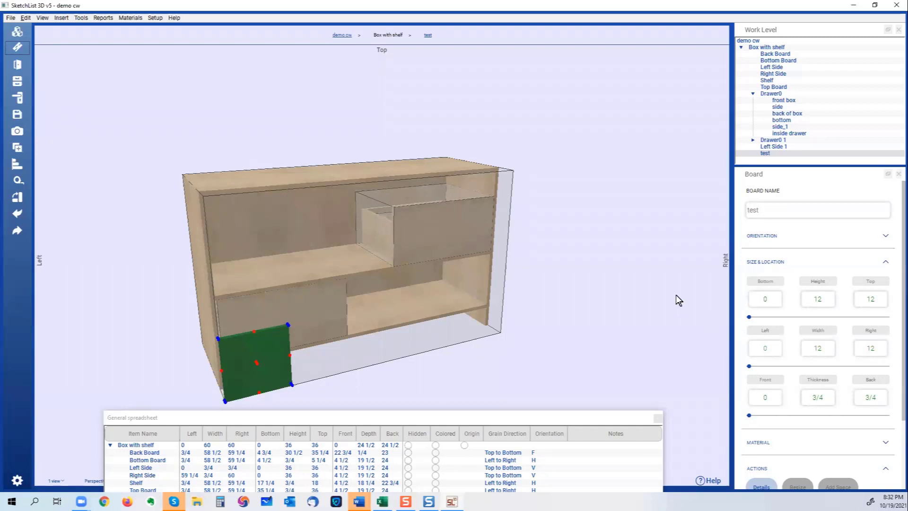
{"action": "mouse_move", "coordinate": [680, 282]}
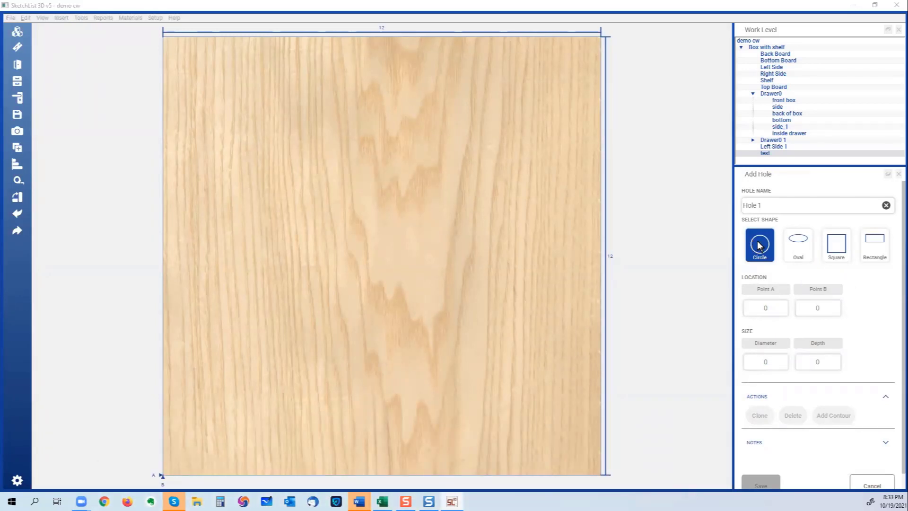
Add a circular hole at 3 by 3, diameter 2, depth .75, to the test board and save it.
{"action": "left_click", "coordinate": [765, 307]}
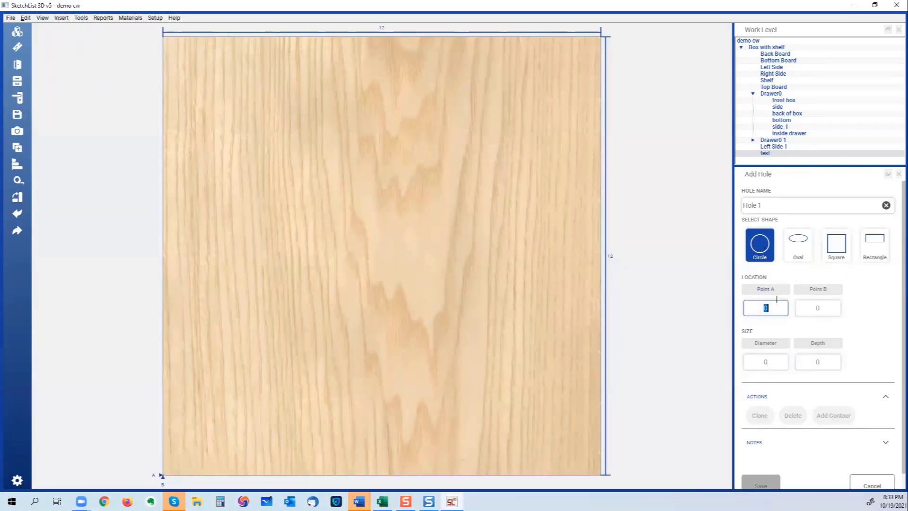
{"action": "type", "text": "3"}
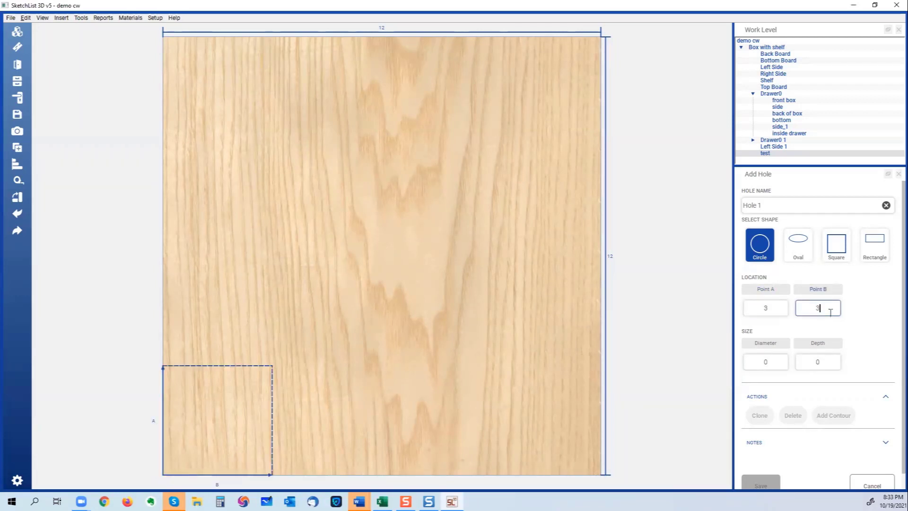
{"action": "left_click", "coordinate": [765, 361]}
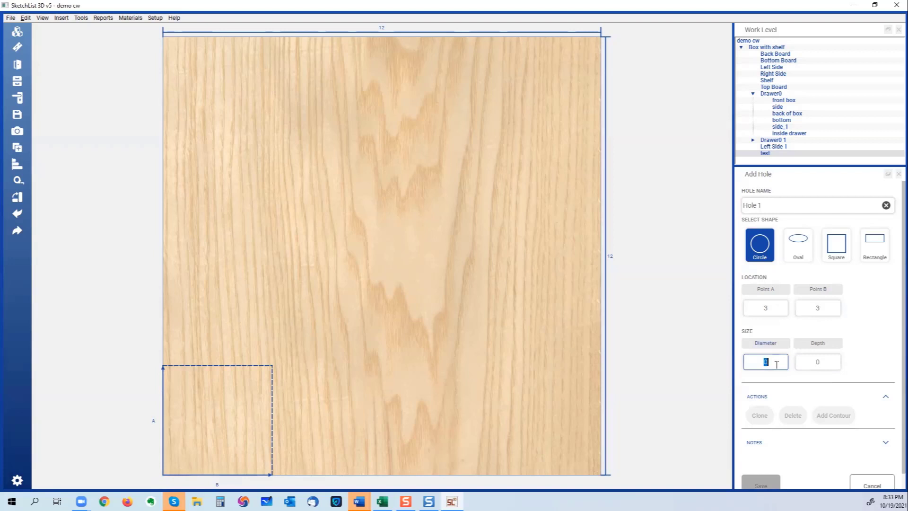
{"action": "type", "text": "2"}
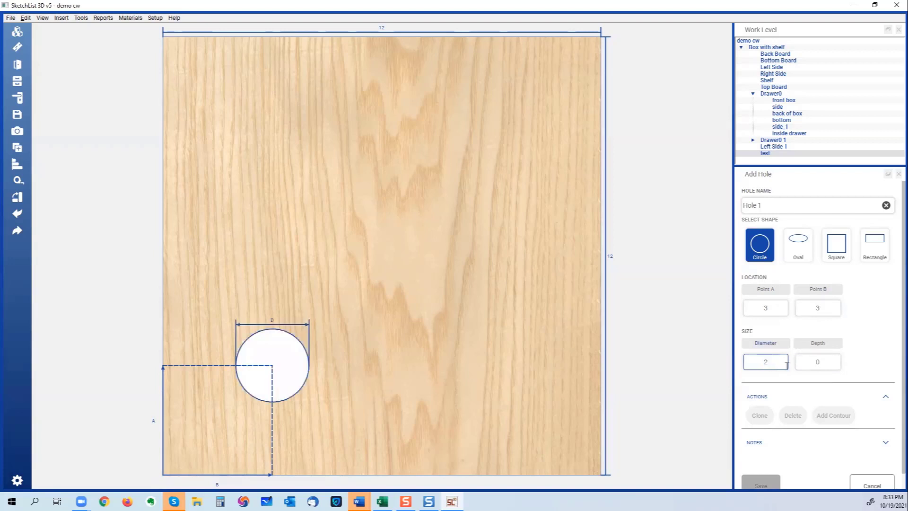
{"action": "left_click", "coordinate": [817, 361]}
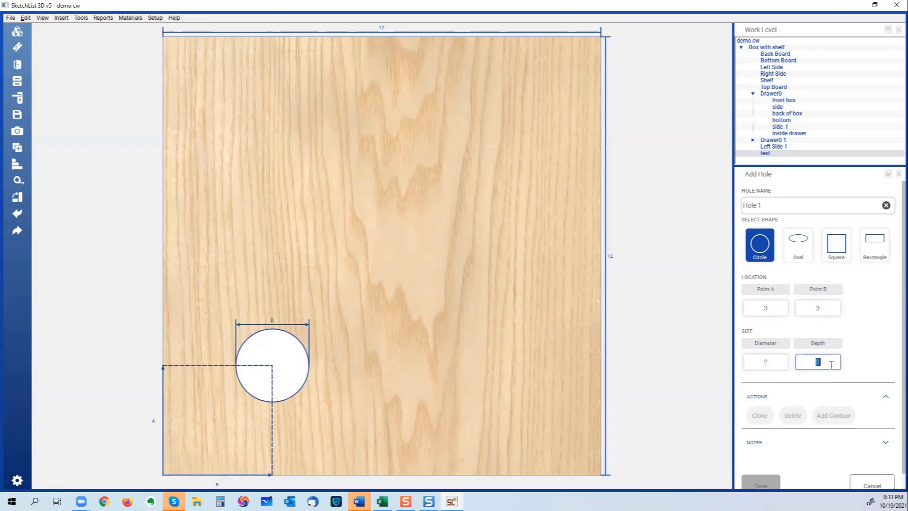
{"action": "type", "text": ".75"}
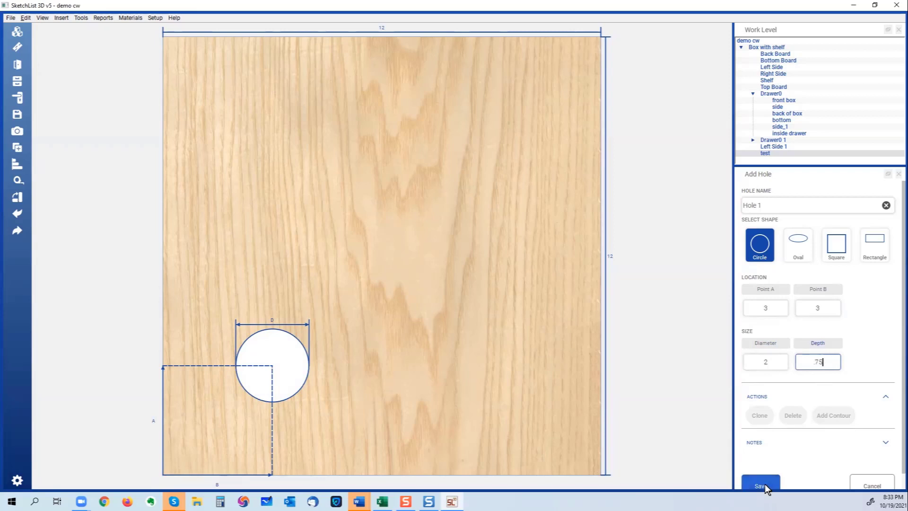
{"action": "left_click", "coordinate": [760, 485]}
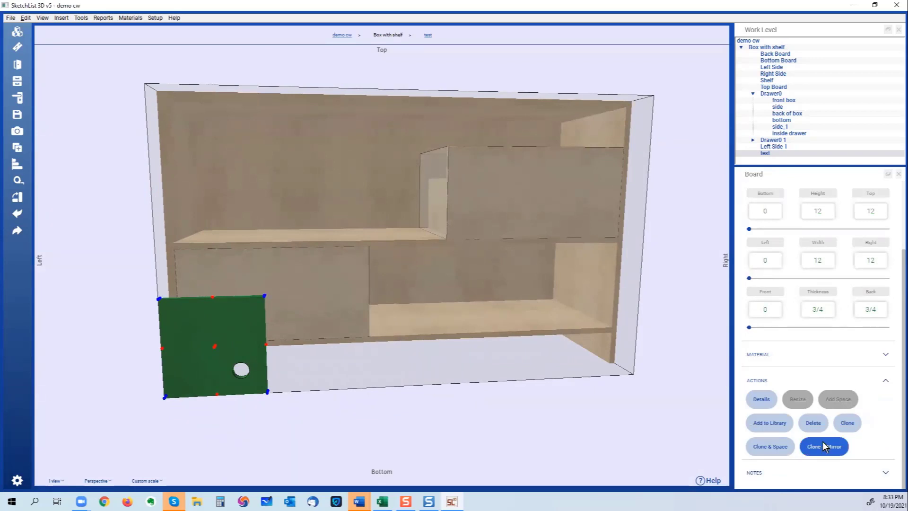
Clone & Mirror the test board to create its mirrored copy.
{"action": "left_click", "coordinate": [822, 445]}
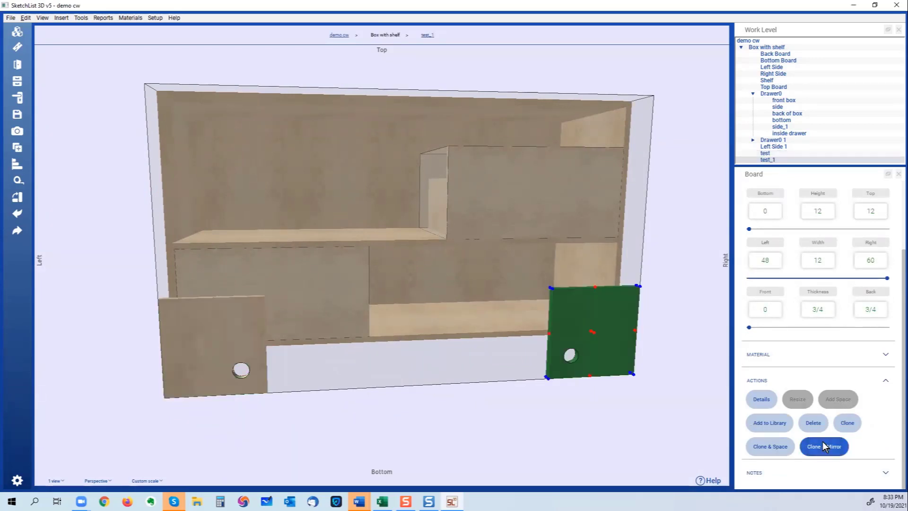
{"action": "left_click", "coordinate": [824, 445]}
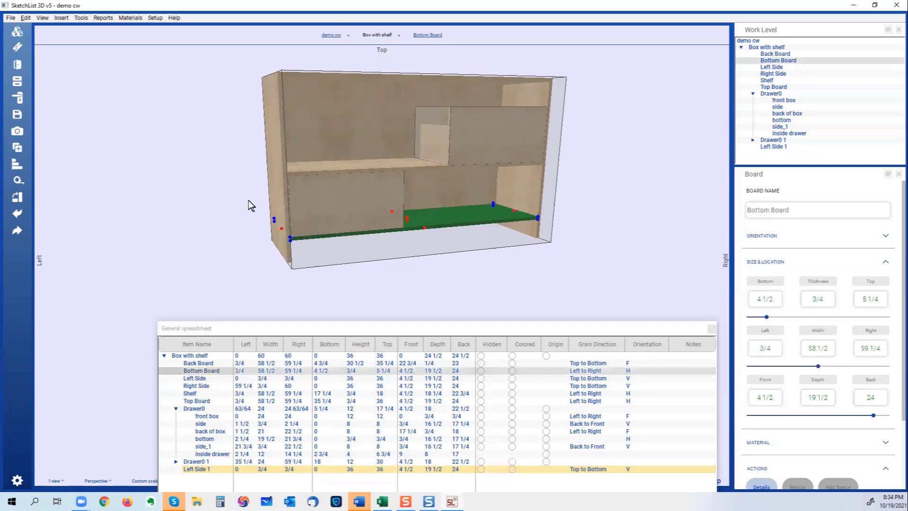
Align Left Side centered over the Bottom Board as a mid-box vertical divider.
{"action": "left_click", "coordinate": [195, 379]}
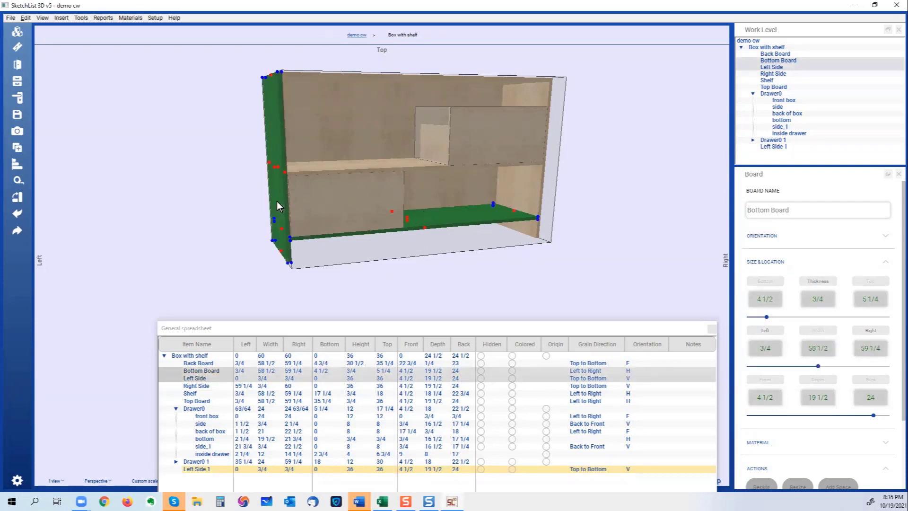
{"action": "mouse_move", "coordinate": [89, 197]}
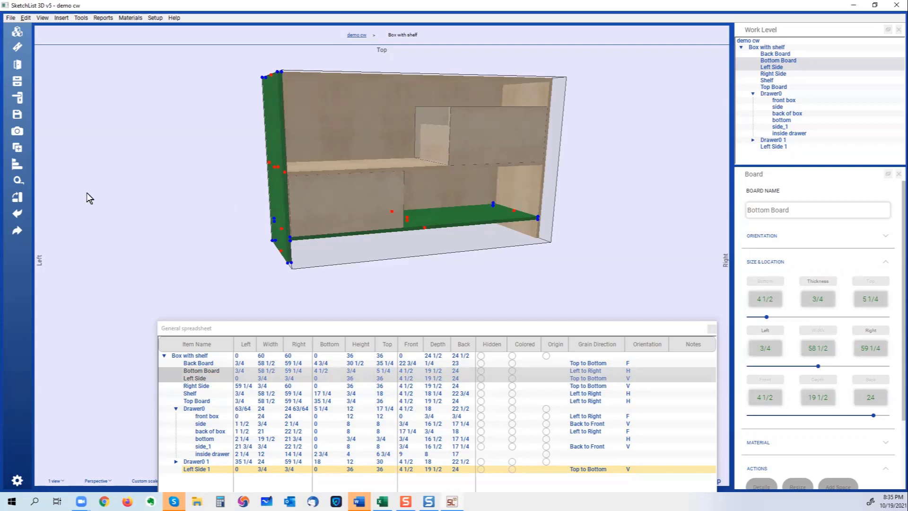
{"action": "mouse_move", "coordinate": [17, 164]}
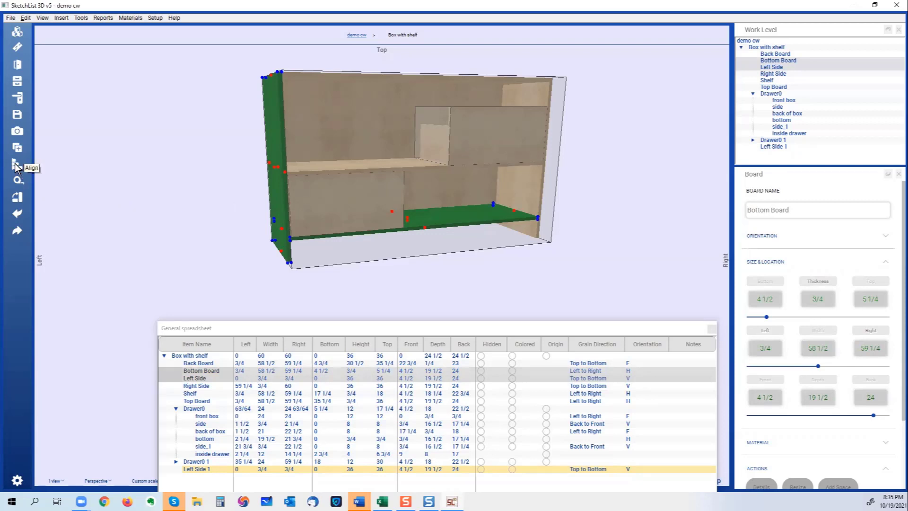
{"action": "left_click", "coordinate": [17, 164]}
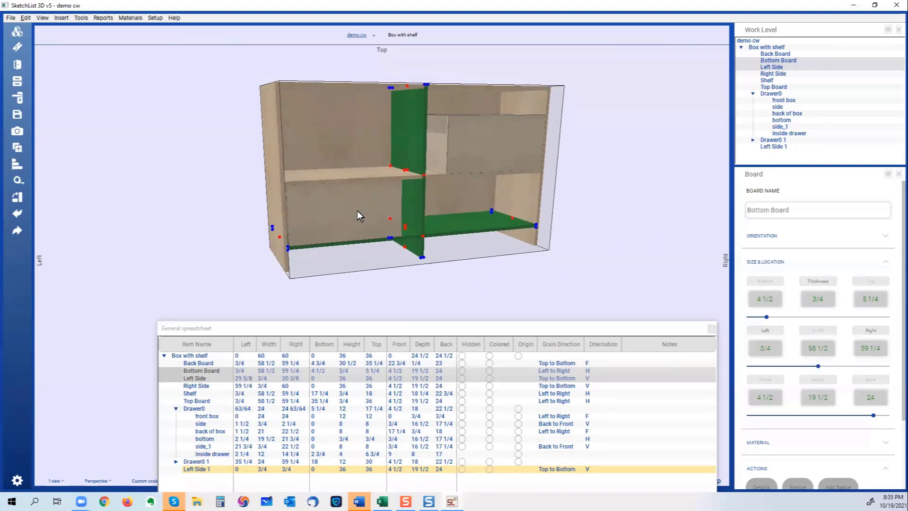
{"action": "left_click", "coordinate": [339, 210]}
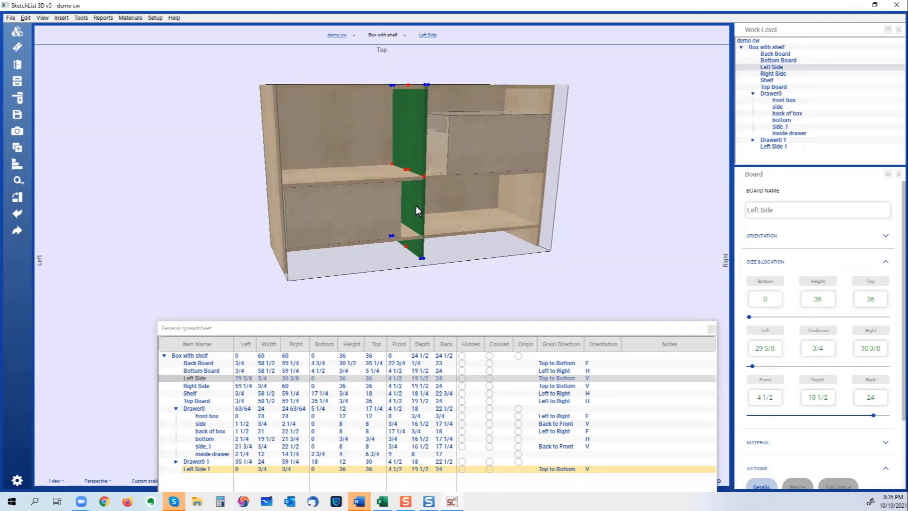
{"action": "mouse_move", "coordinate": [347, 212]}
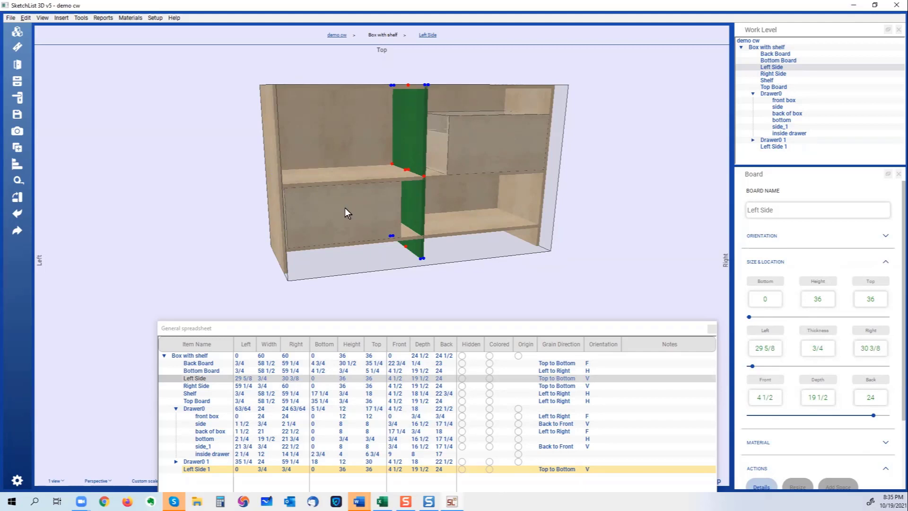
{"action": "mouse_move", "coordinate": [280, 210]}
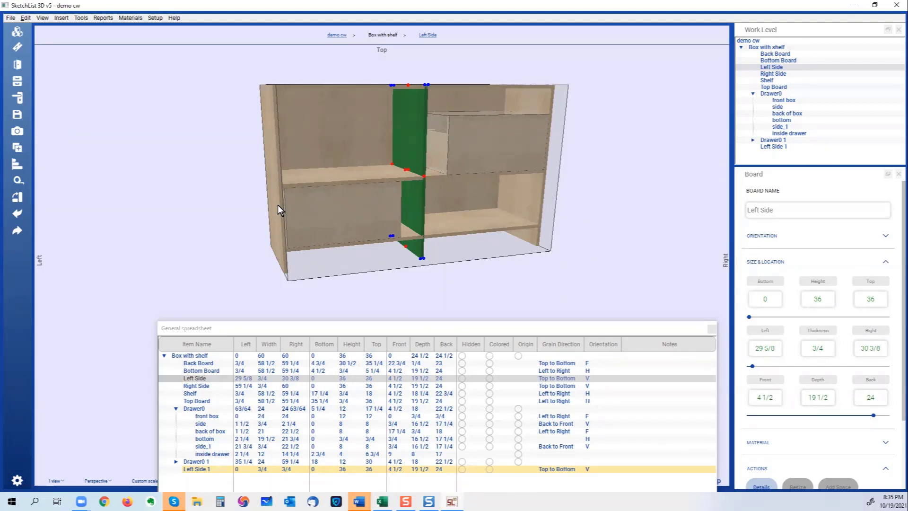
{"action": "mouse_move", "coordinate": [291, 211]}
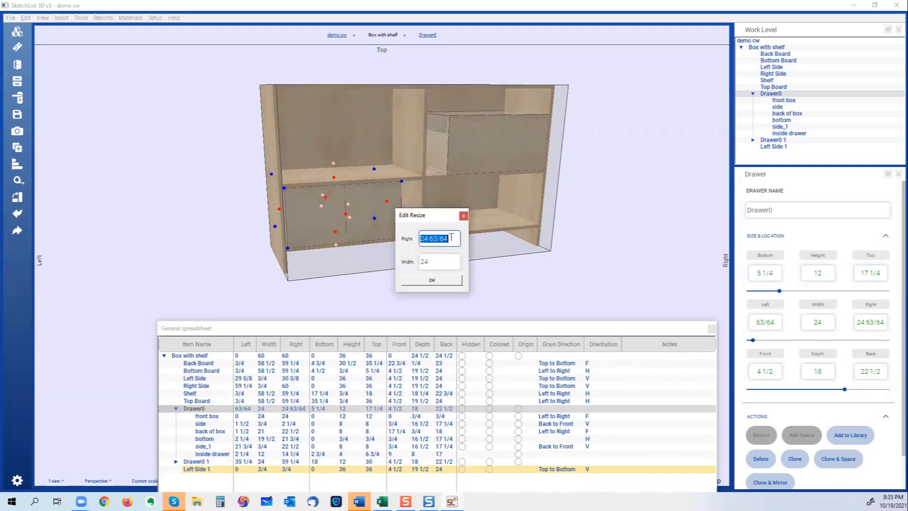
Resize Drawer0's right edge to 29 5/8 against the divider and inspect its scaled parts.
{"action": "type", "text": "29 5/8"}
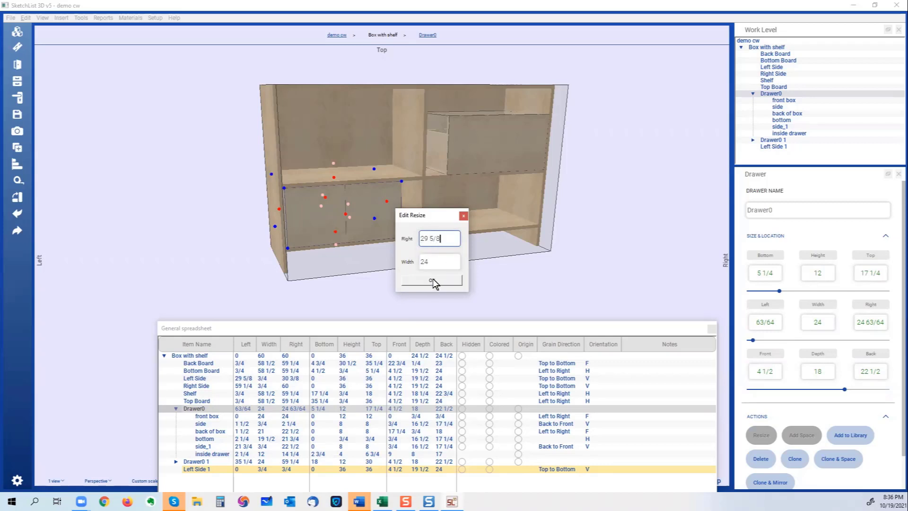
{"action": "left_click", "coordinate": [431, 280]}
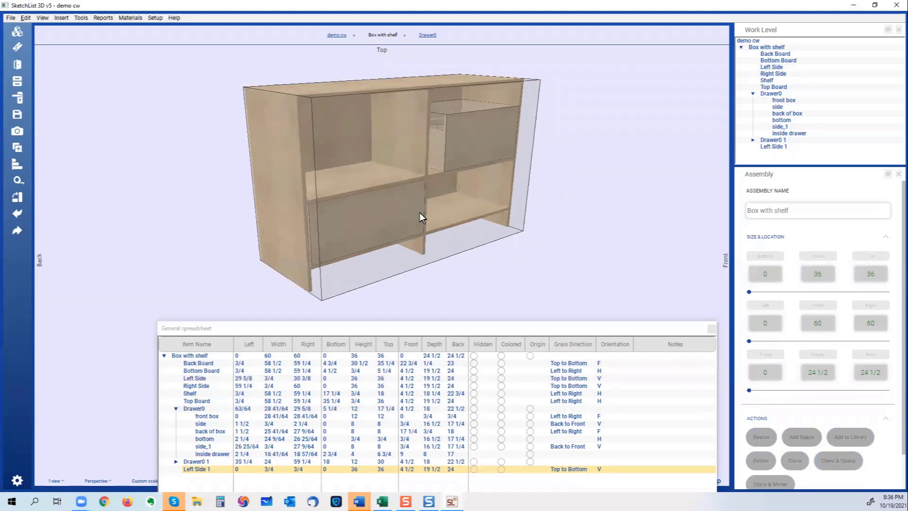
{"action": "left_click", "coordinate": [377, 202]}
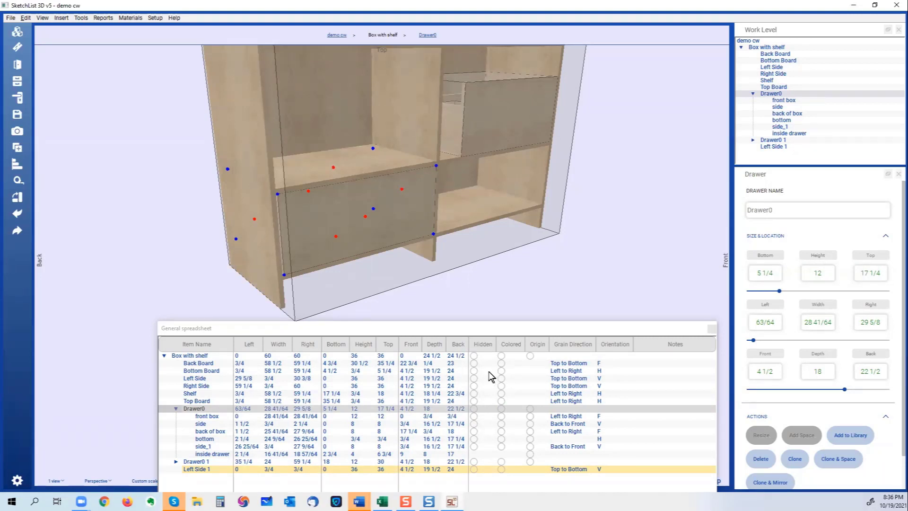
{"action": "left_click", "coordinate": [427, 35]}
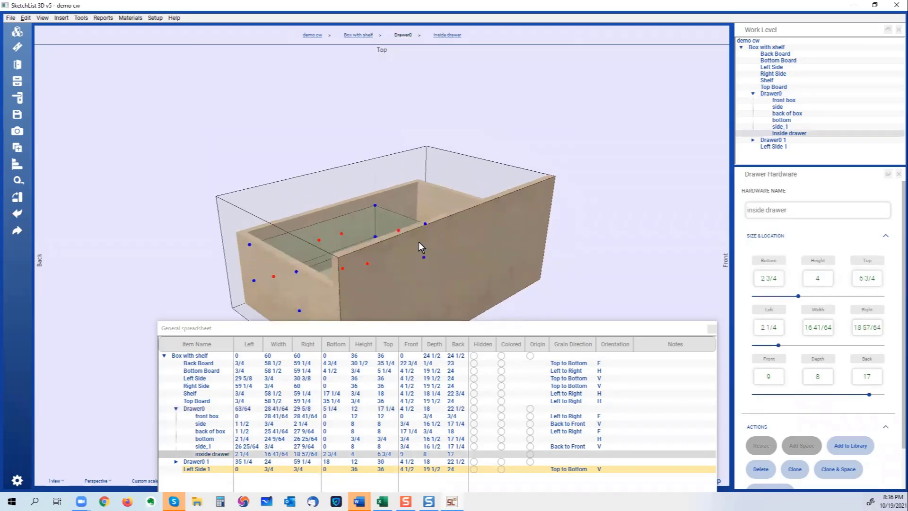
{"action": "left_click", "coordinate": [206, 416]}
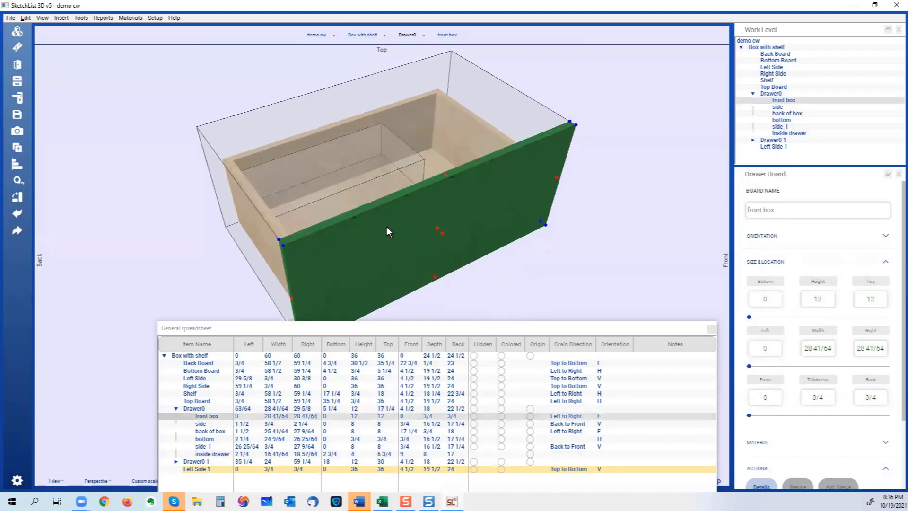
{"action": "mouse_move", "coordinate": [466, 213]}
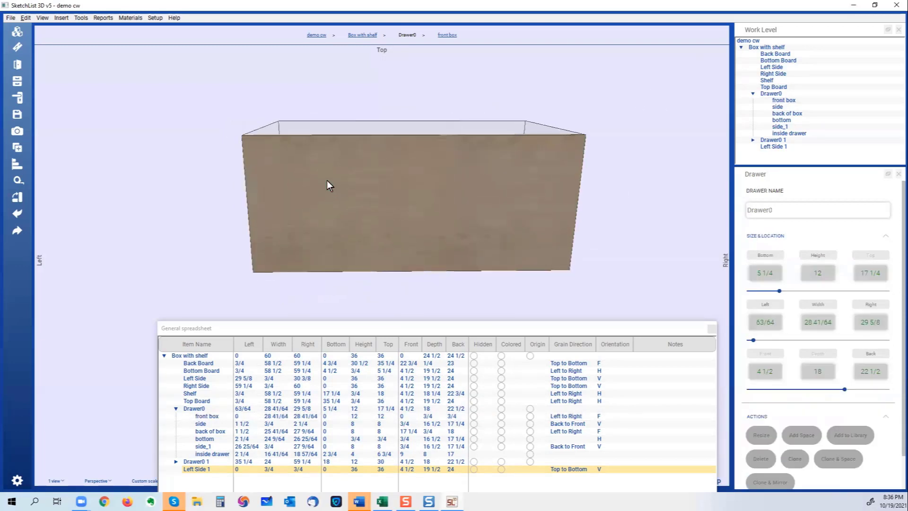
{"action": "left_click", "coordinate": [382, 200]}
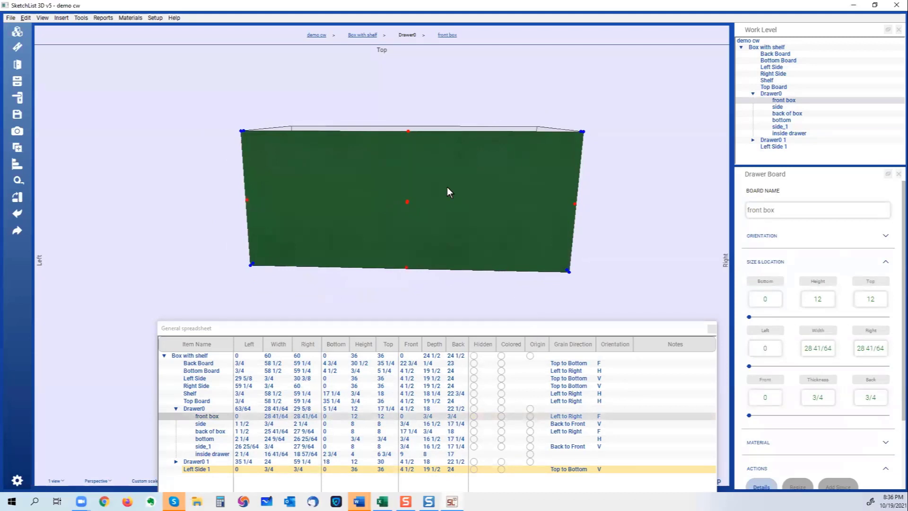
{"action": "left_click", "coordinate": [362, 35]}
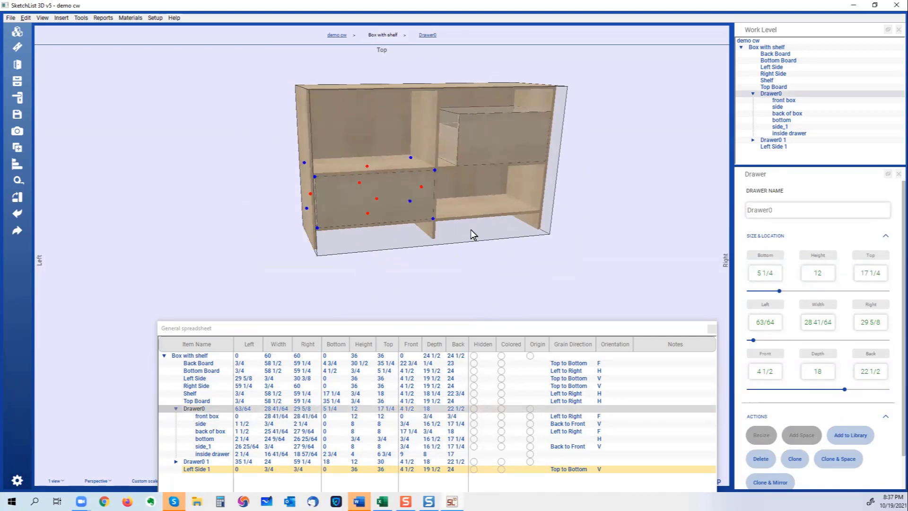
{"action": "mouse_move", "coordinate": [376, 216]}
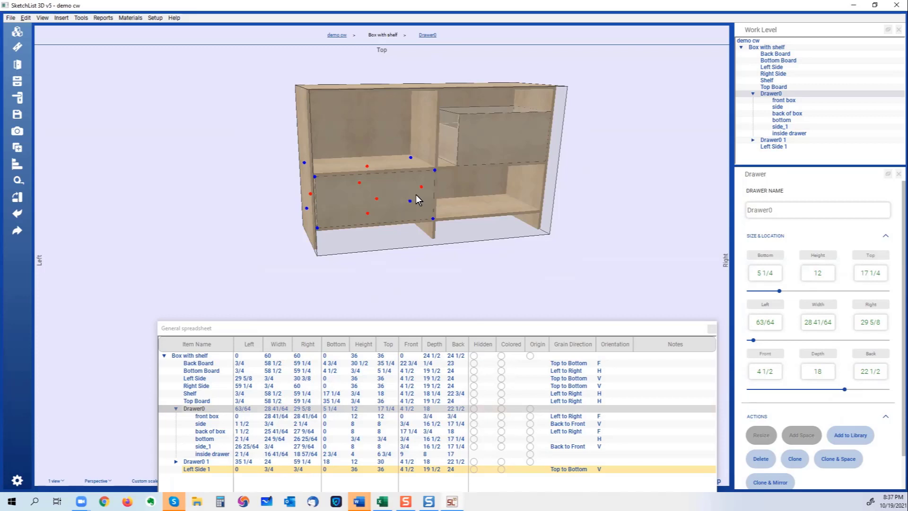
{"action": "left_click", "coordinate": [421, 186]}
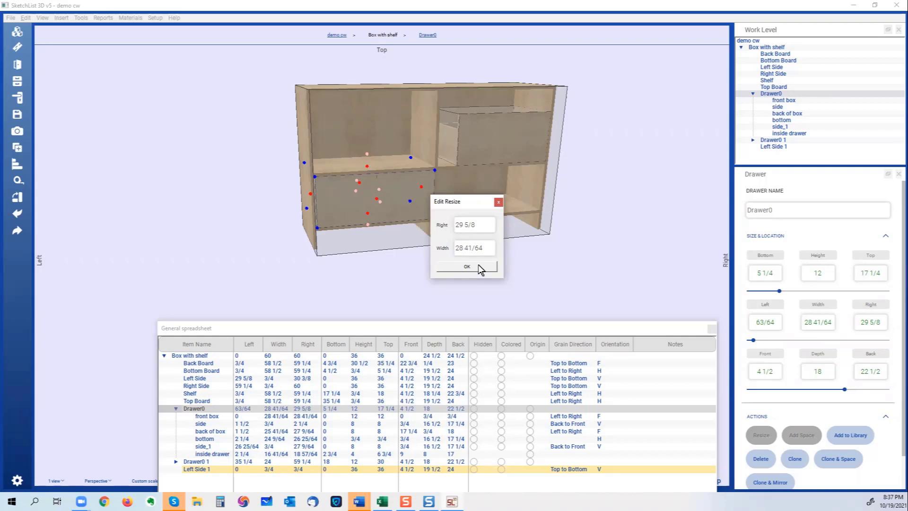
{"action": "left_click", "coordinate": [466, 266]}
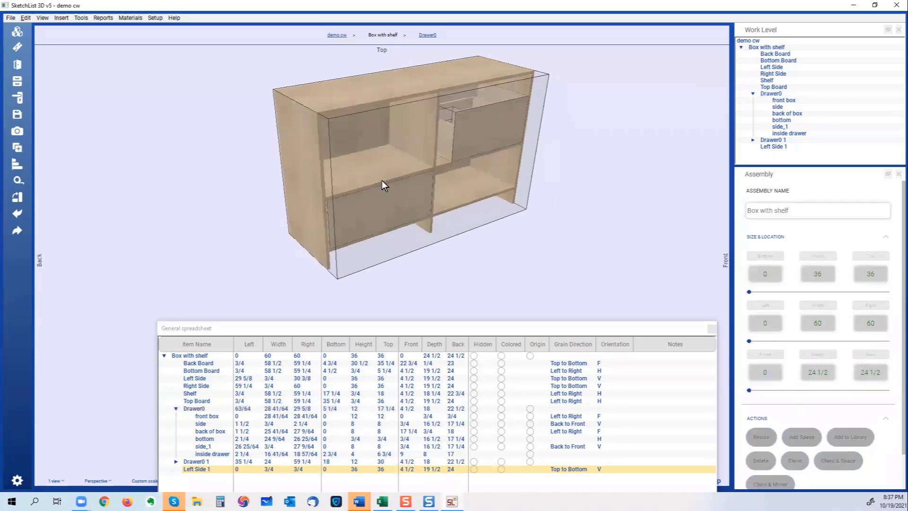
{"action": "left_click", "coordinate": [374, 169]}
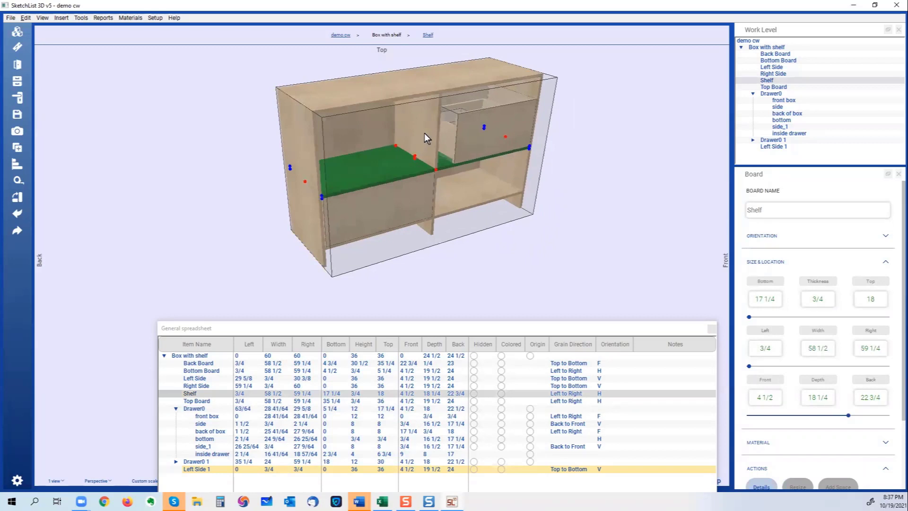
{"action": "mouse_move", "coordinate": [491, 143]}
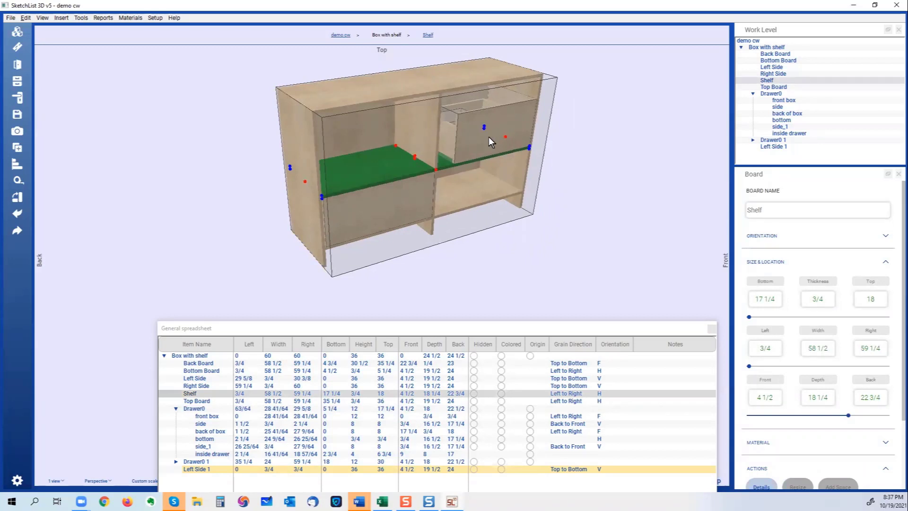